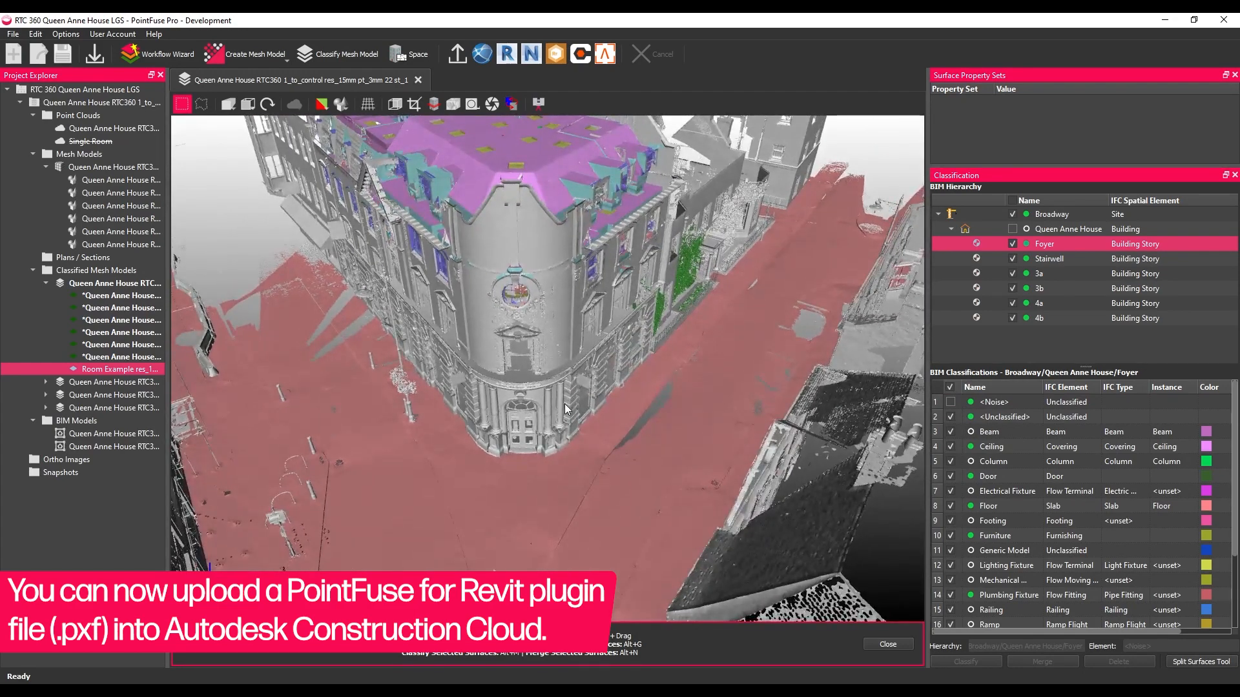
# - Start the Revit plugin export and choose whether the Ground layer is included
pyautogui.click(506, 55)
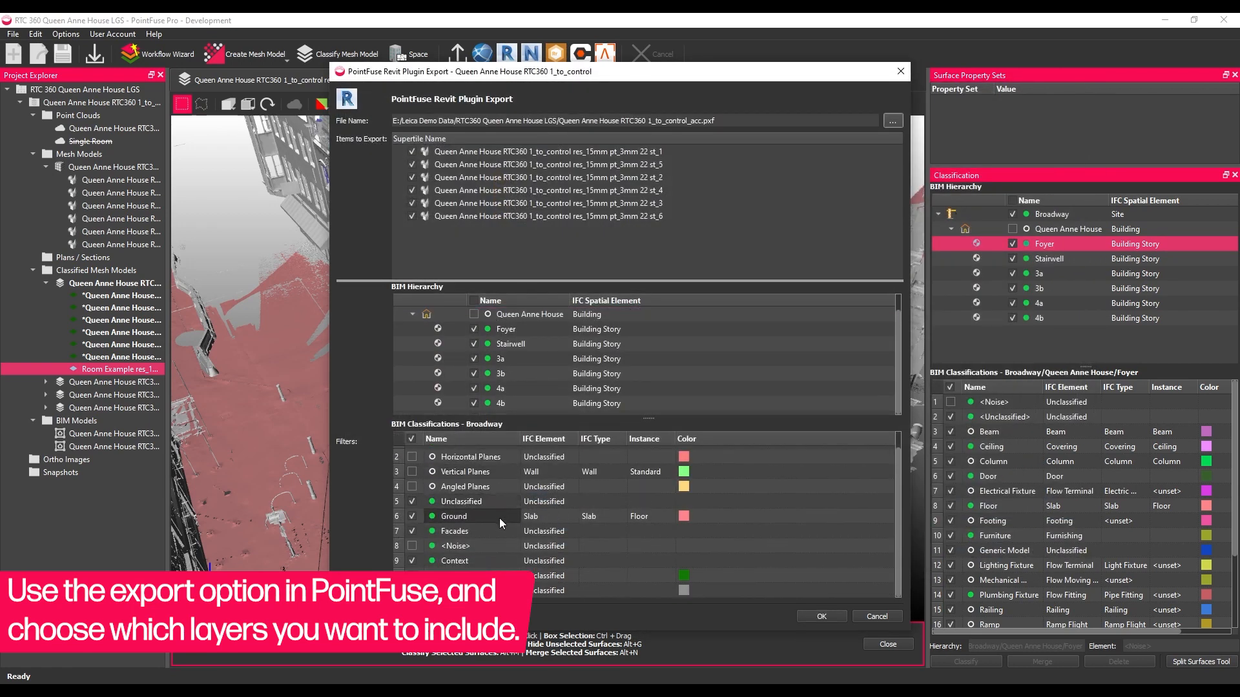
pyautogui.click(819, 616)
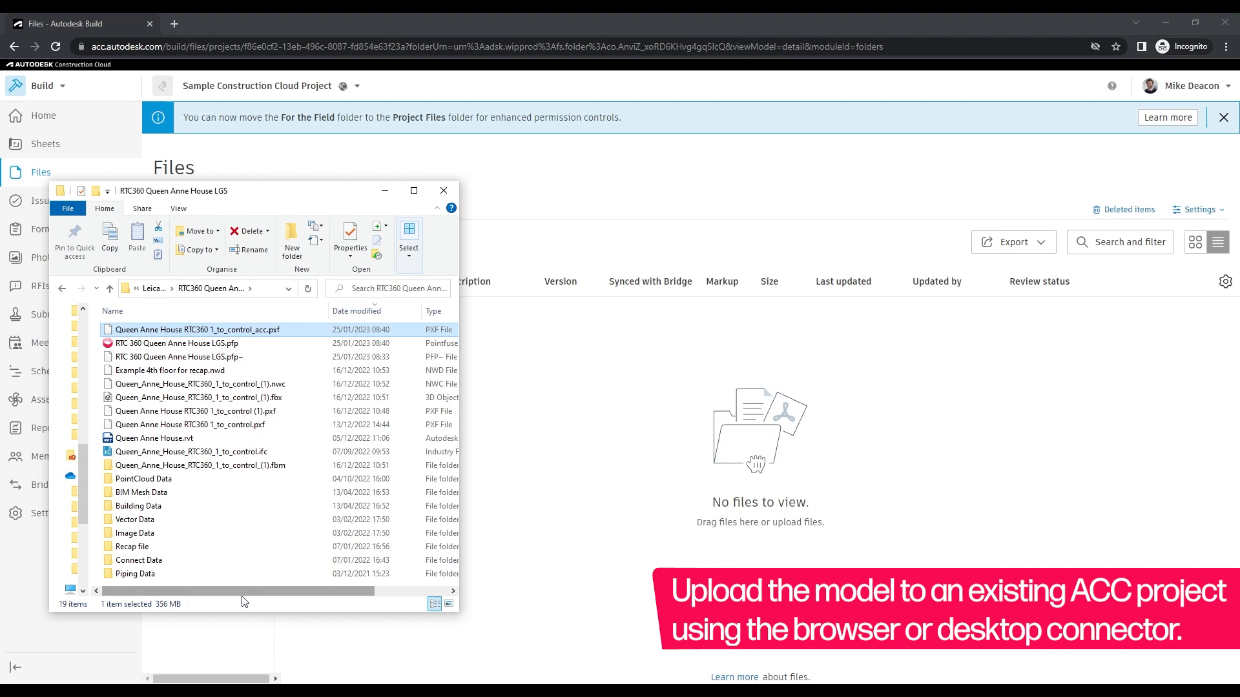
# - Scroll across the project files view toward the 08.PXF files folder
pyautogui.hscroll(3)
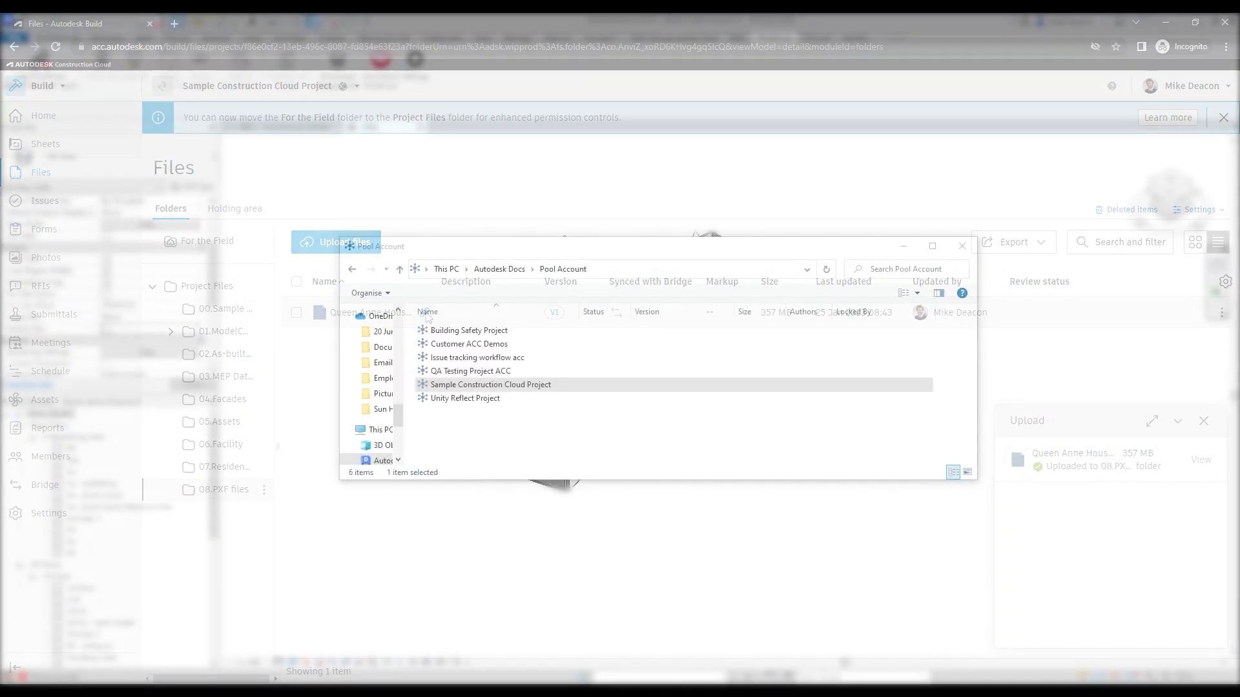
# - Sync the Queen Anne House .pxf in Project Files > 08.PXF files to this machine
pyautogui.doubleClick(491, 385)
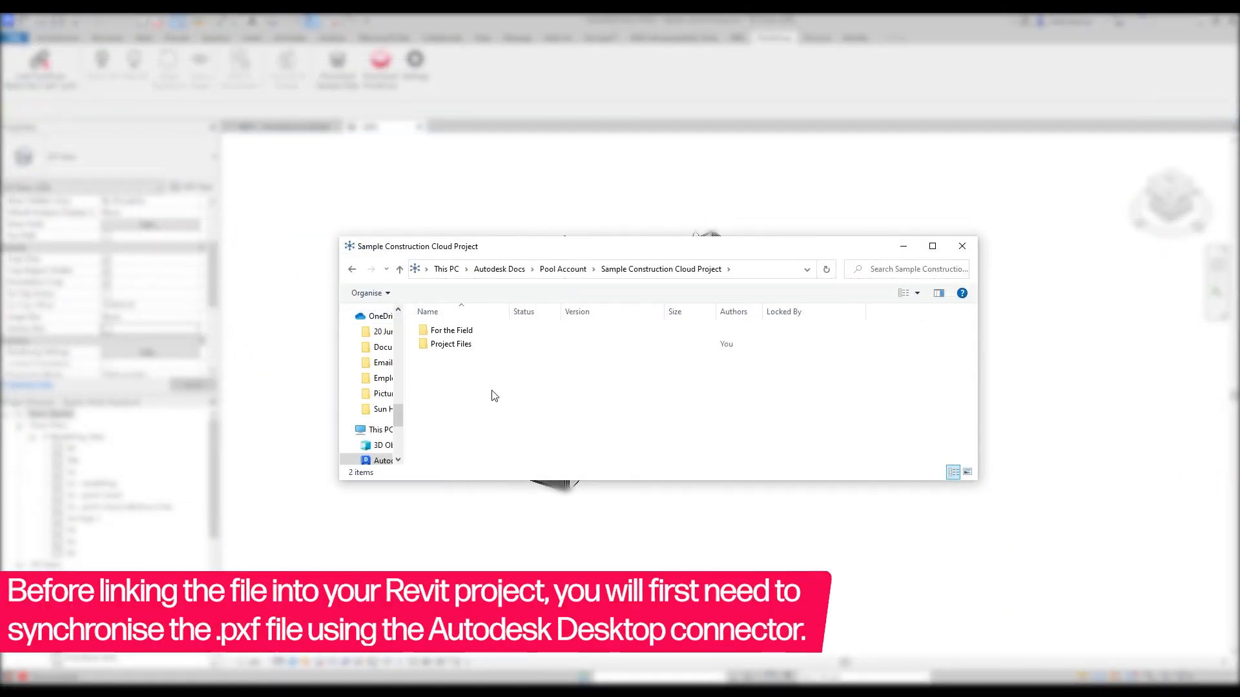
pyautogui.doubleClick(451, 344)
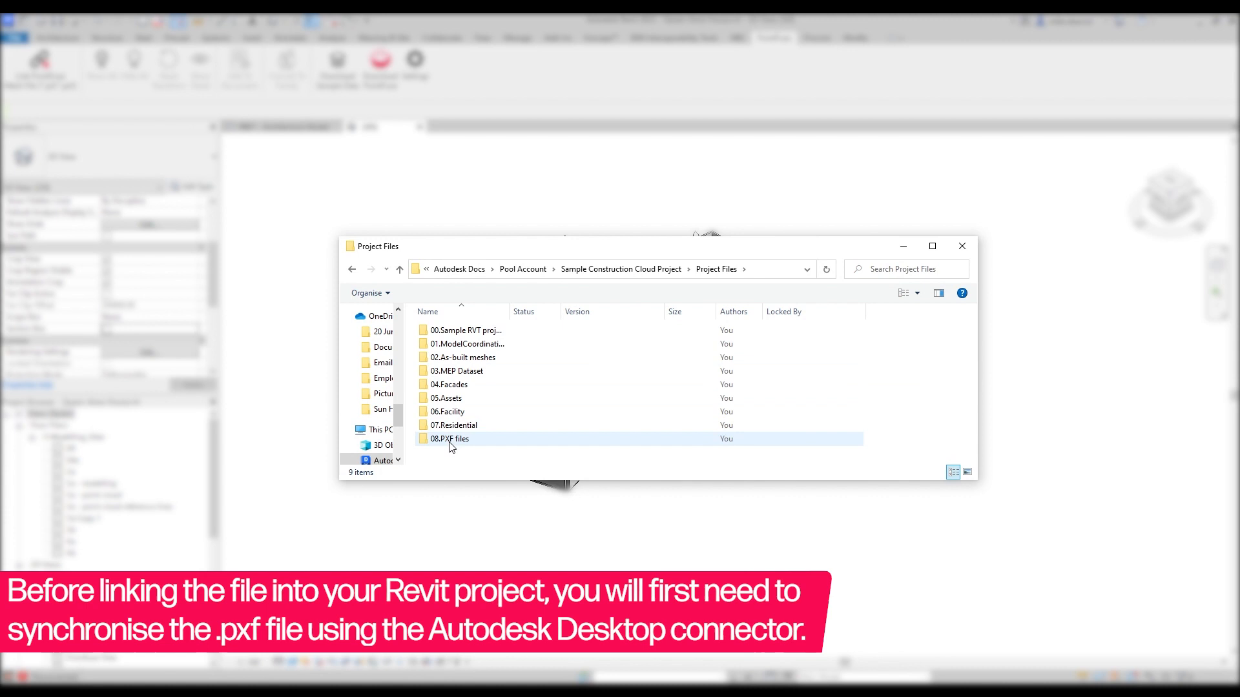
pyautogui.doubleClick(450, 439)
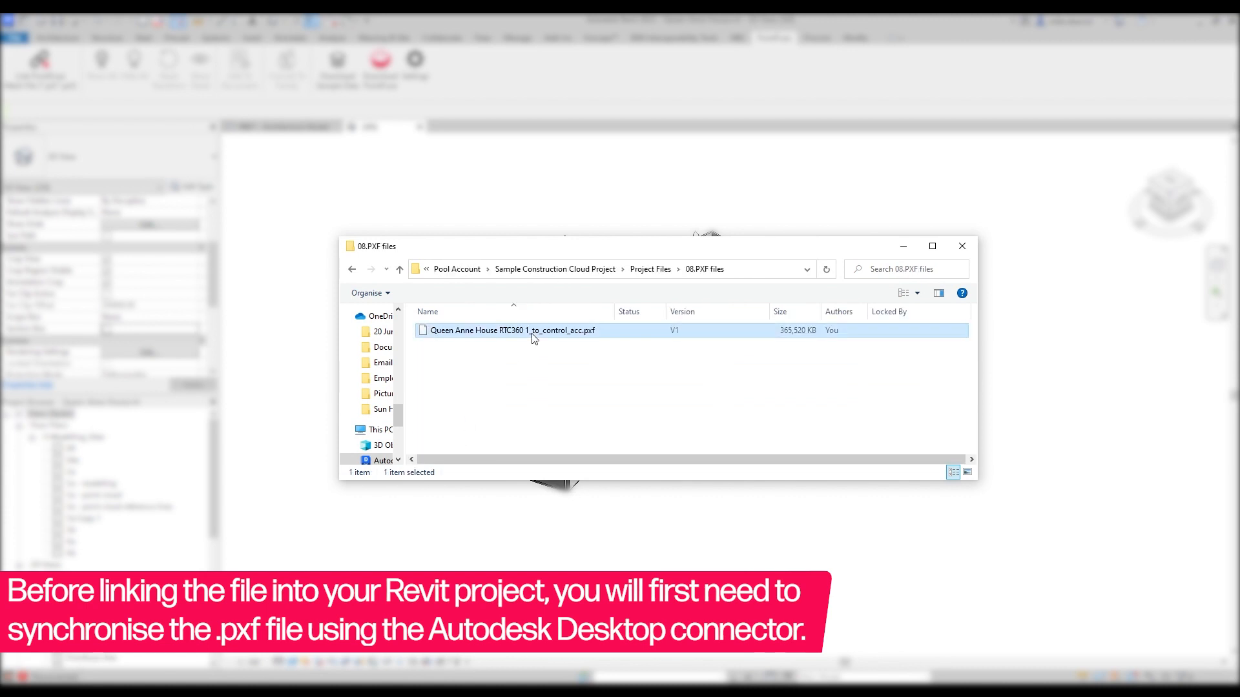
pyautogui.rightClick(513, 331)
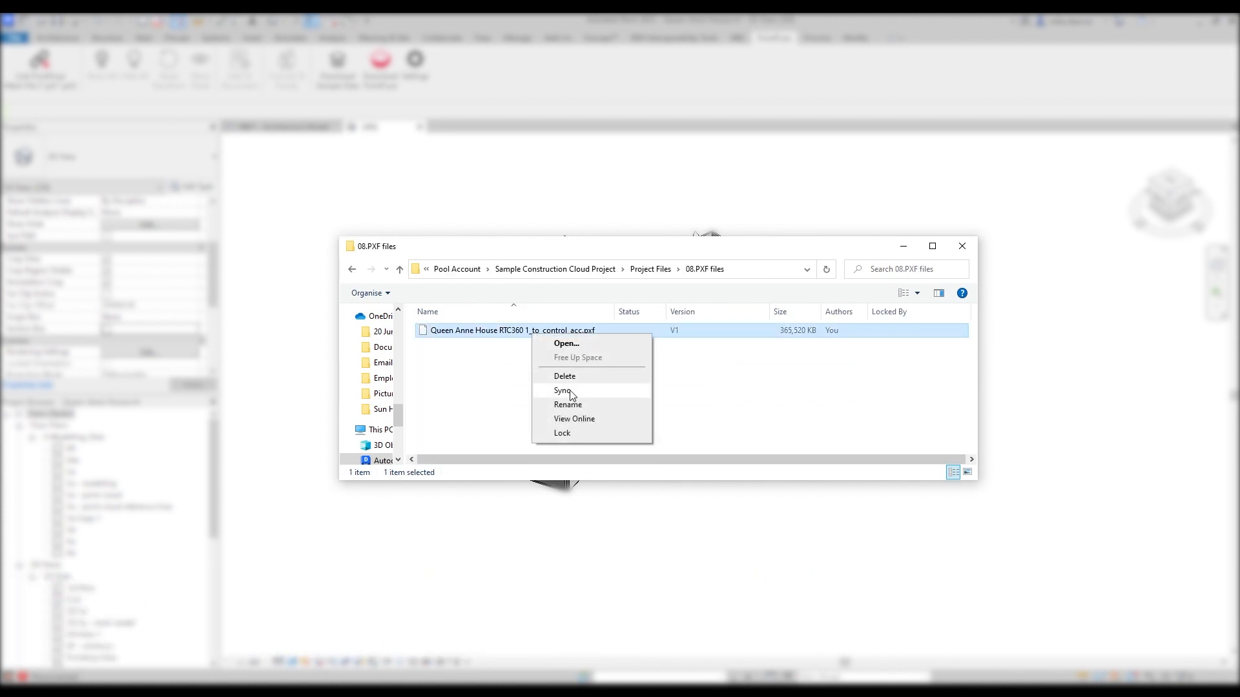
pyautogui.click(561, 390)
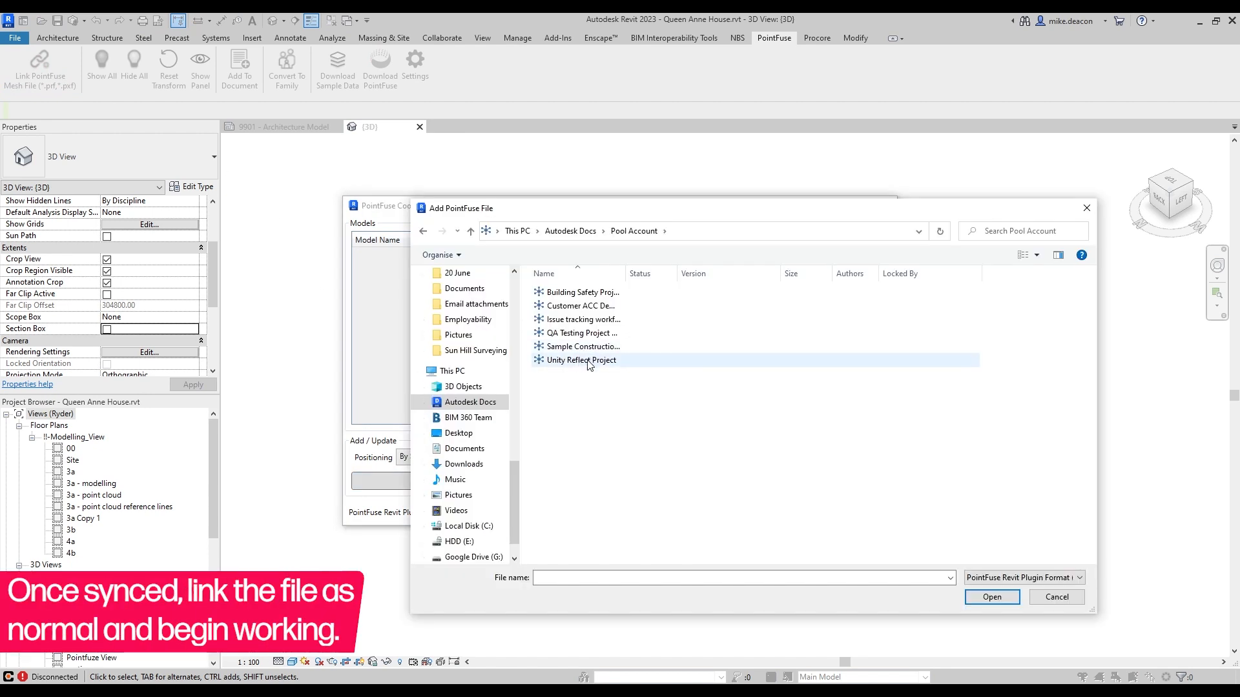
# - Link the Queen Anne House .pxf from Project Files as the coordination model
pyautogui.doubleClick(583, 346)
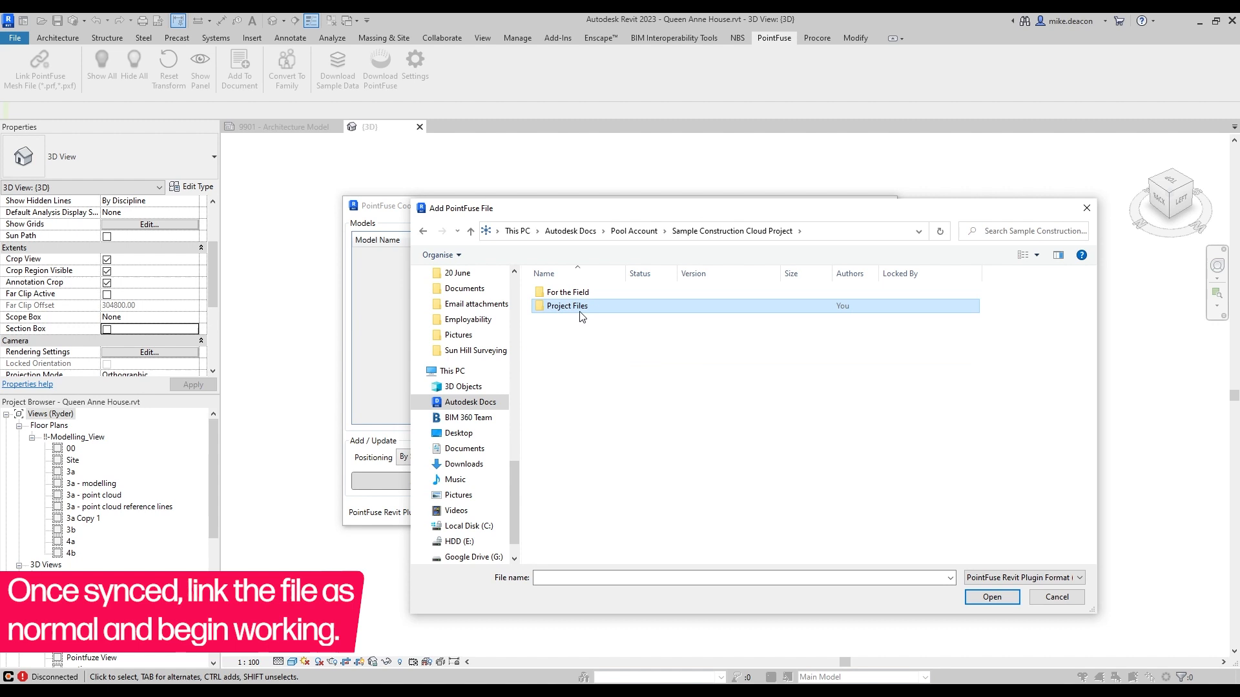
pyautogui.doubleClick(566, 307)
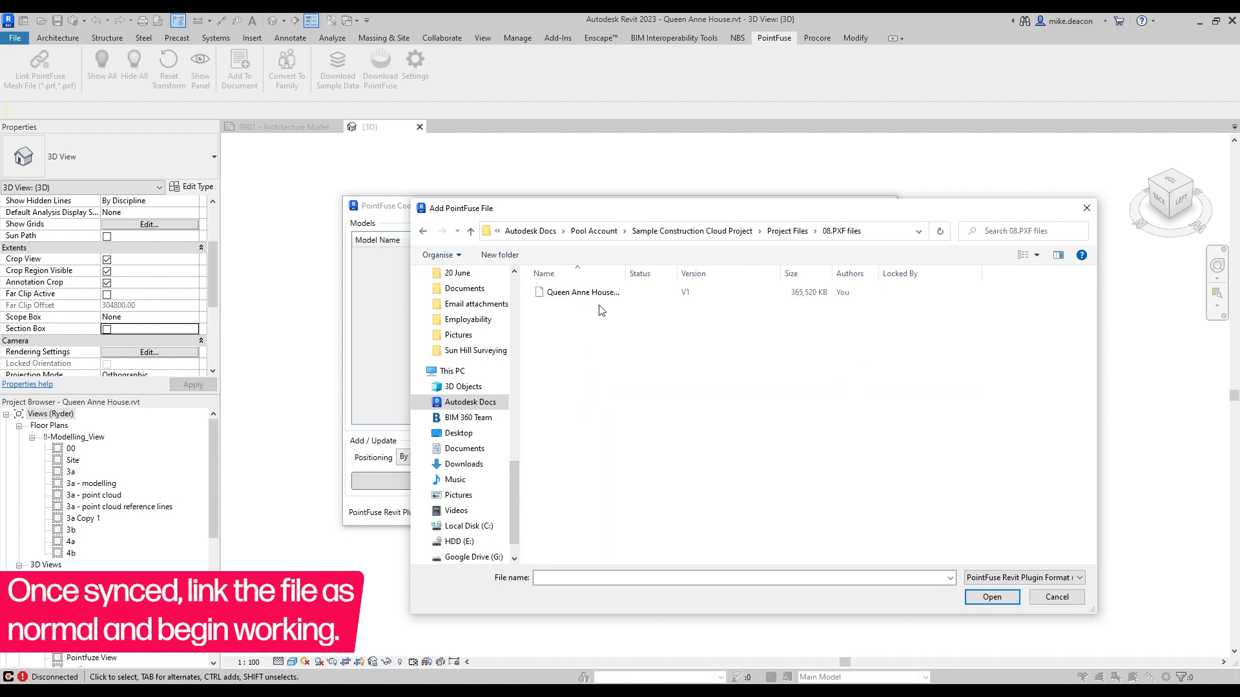
pyautogui.click(991, 597)
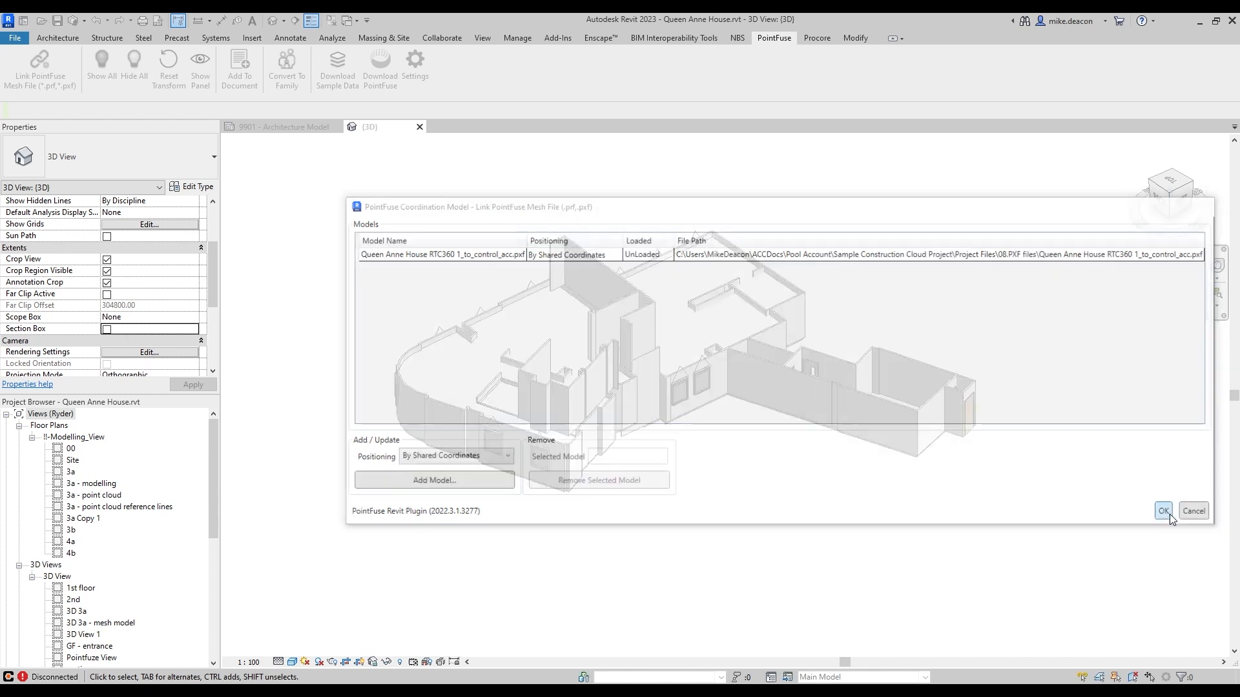
pyautogui.click(1161, 511)
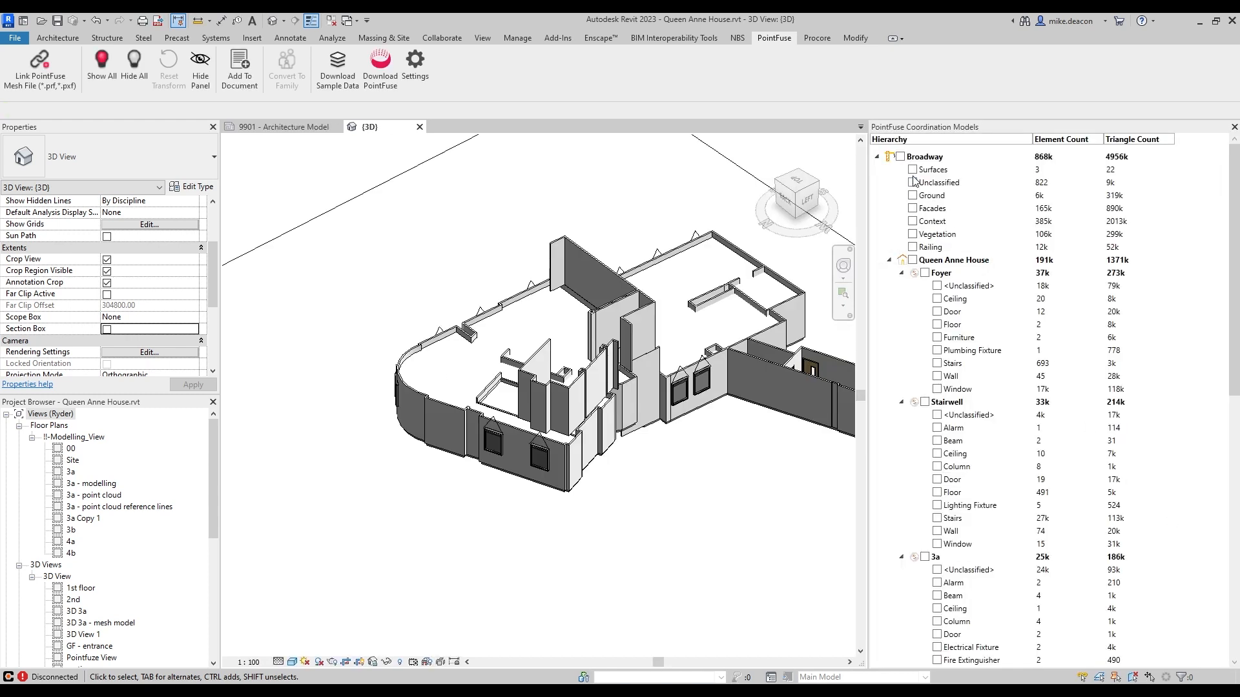
# - Toggle all layers of the linked mesh on in the Coordination Models panel
pyautogui.click(900, 140)
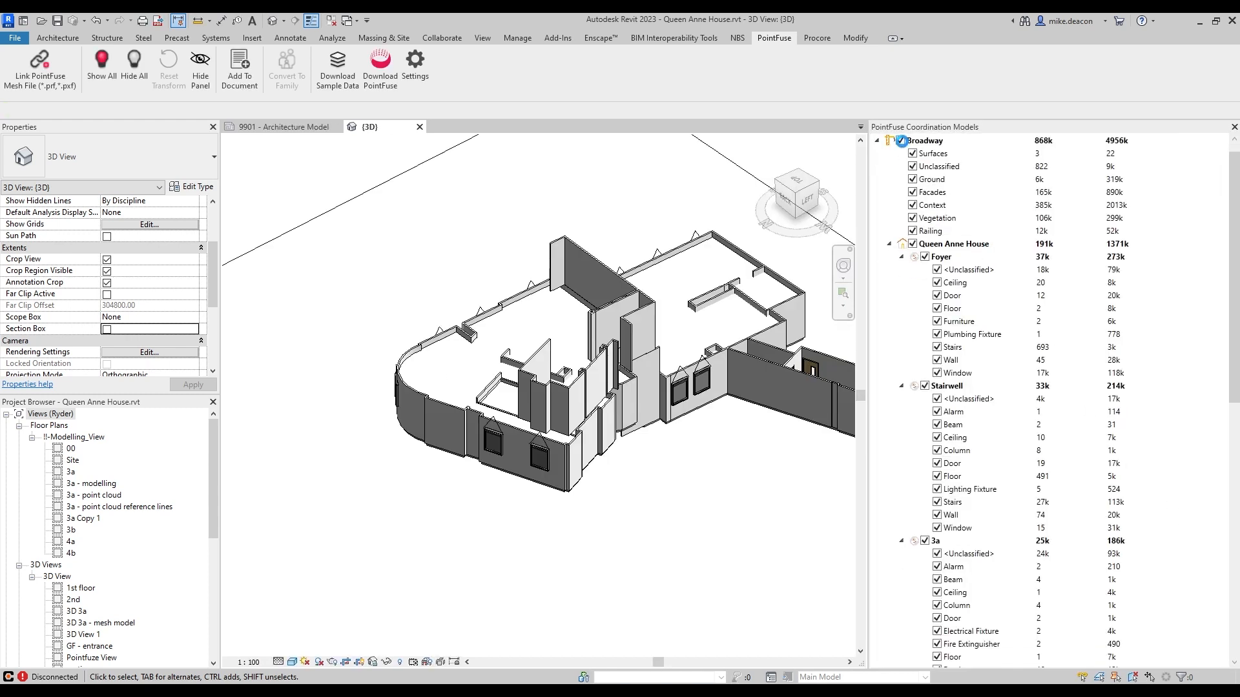
pyautogui.click(902, 140)
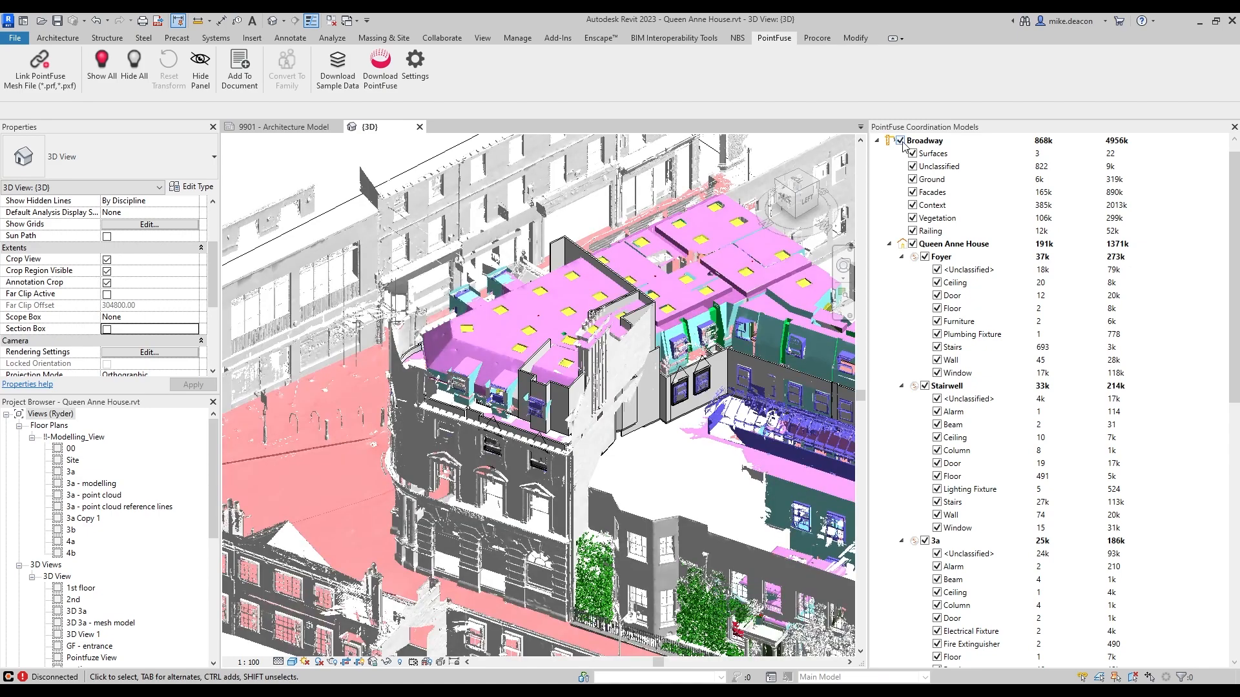